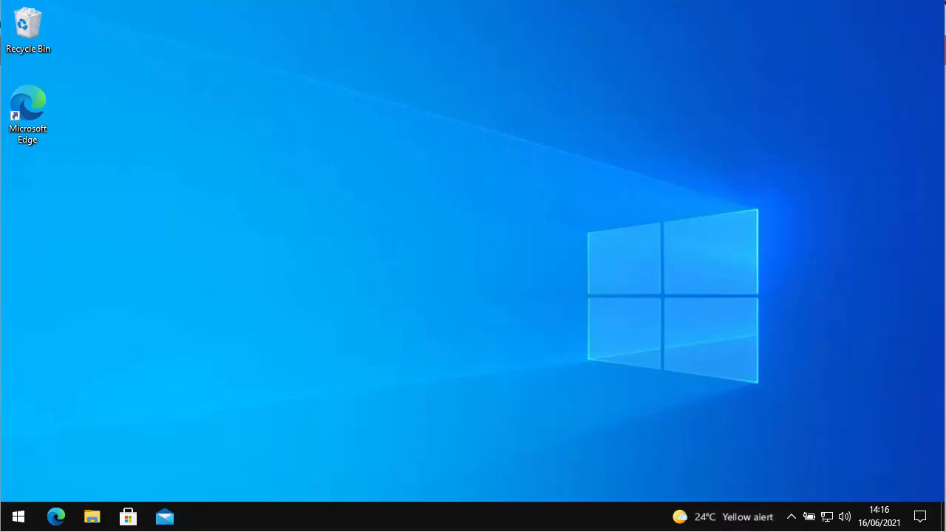
pyautogui.moveTo(18, 516)
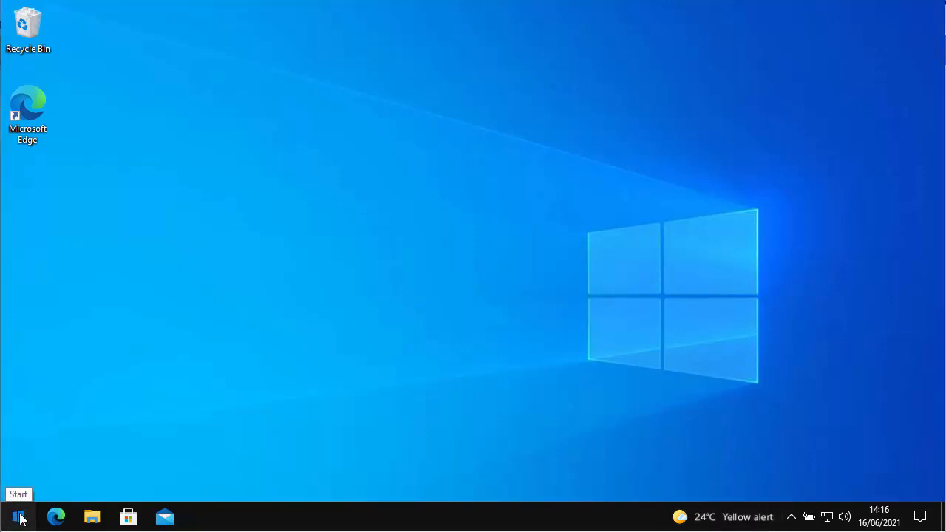
# Step: Open the Optional features page under Apps in Windows Settings
pyautogui.click(18, 516)
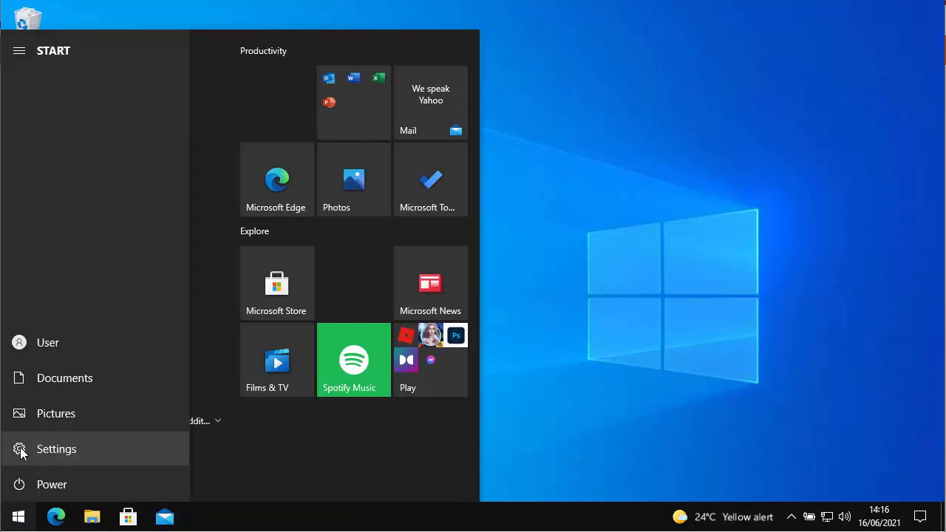
pyautogui.click(56, 449)
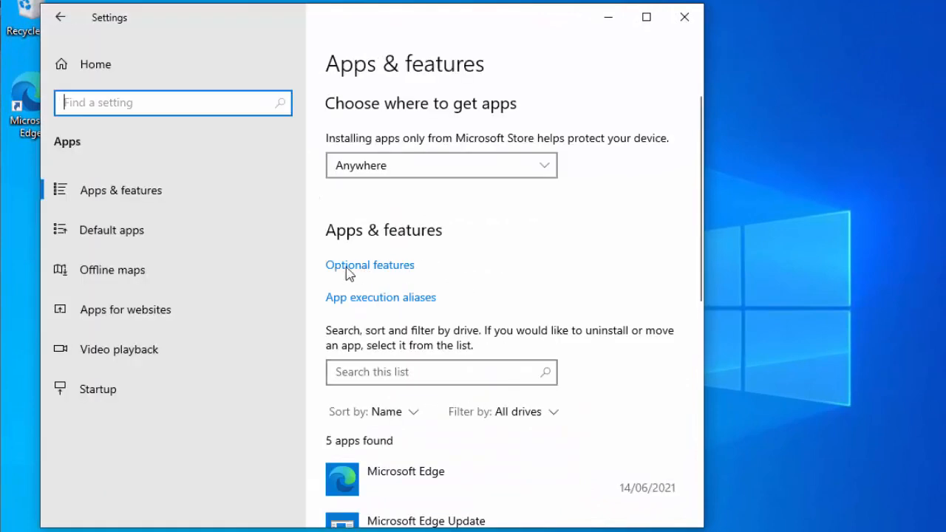
pyautogui.click(369, 265)
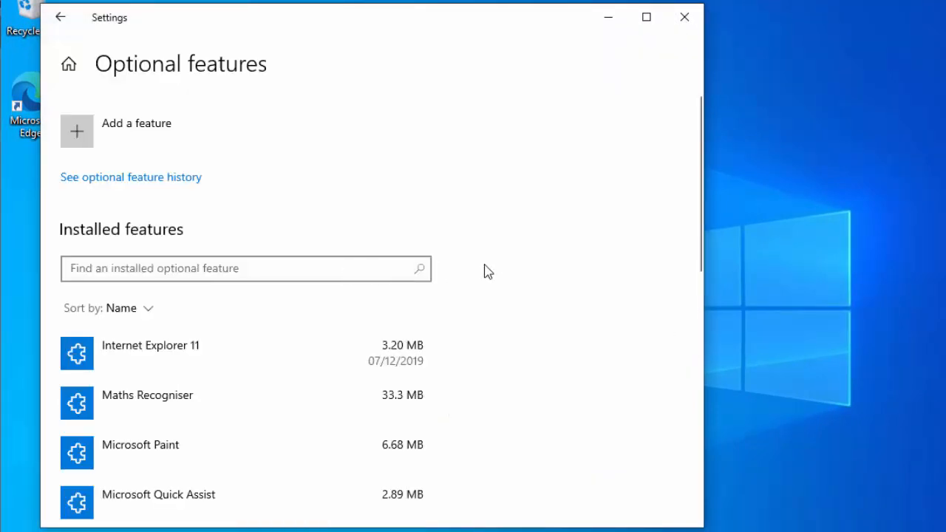
# Step: Scroll to Windows Media Player, uninstall it, and close Settings
pyautogui.scroll(-3)
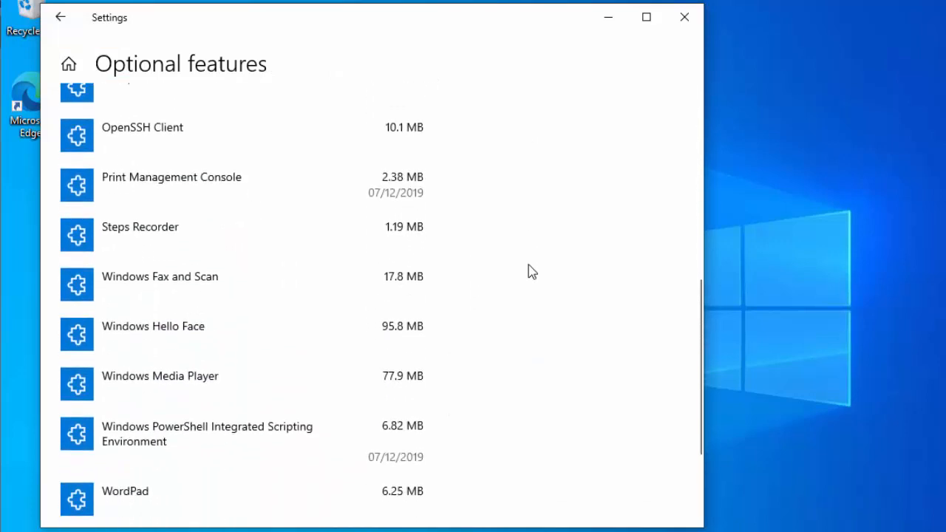
pyautogui.scroll(-3)
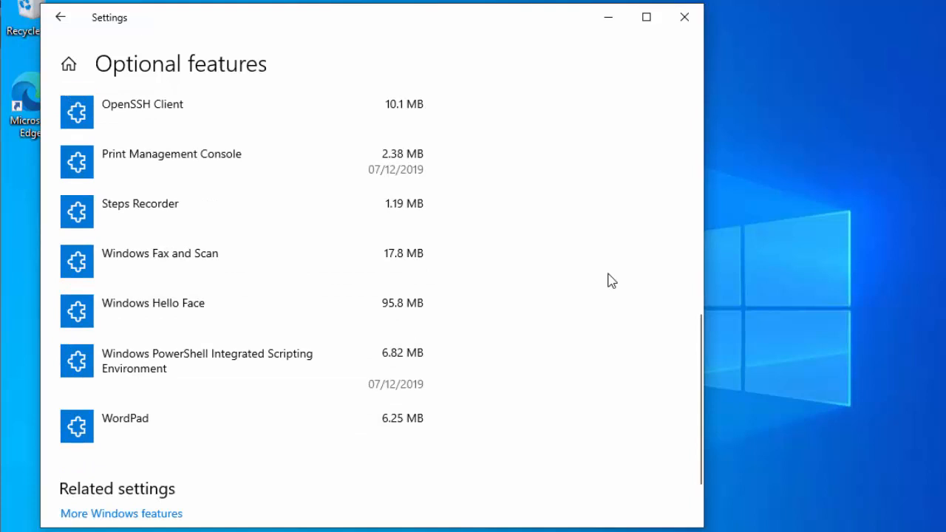
pyautogui.click(682, 16)
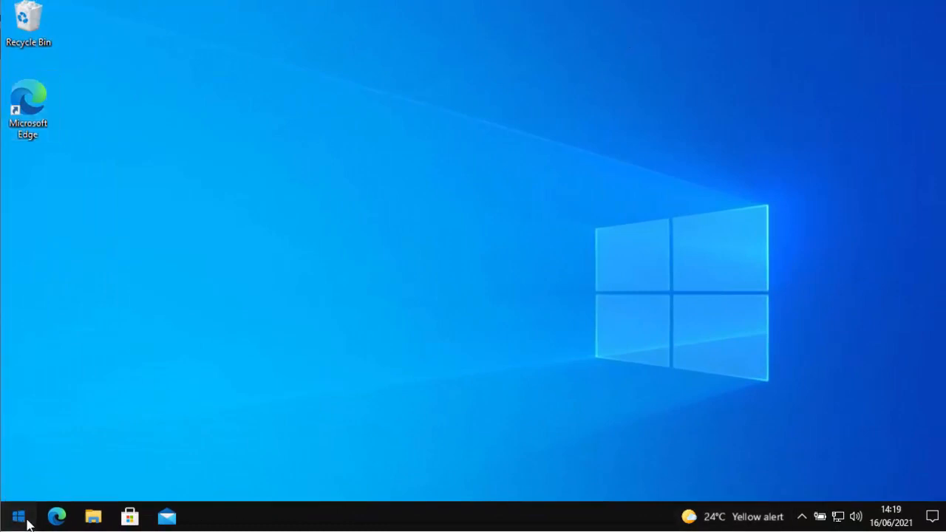
# Step: Reopen Settings via Start and go to Apps > Optional features
pyautogui.click(15, 515)
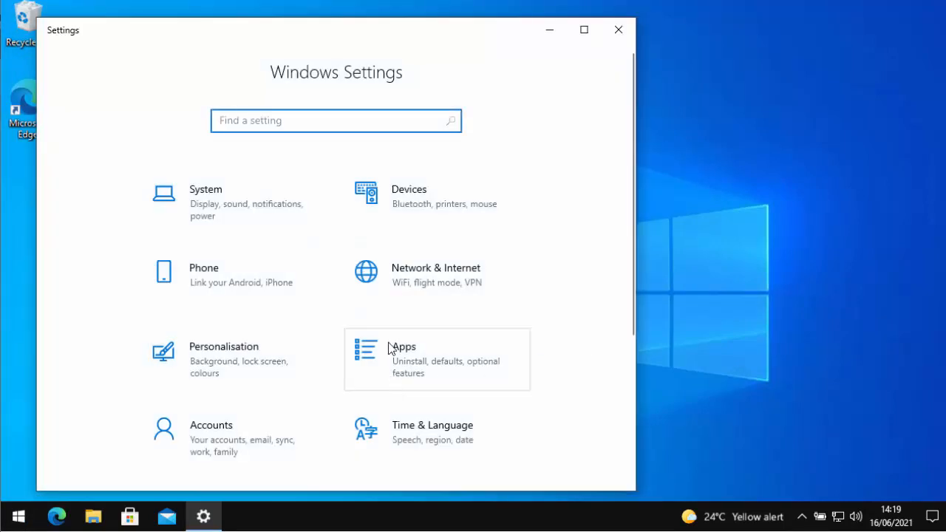
pyautogui.click(402, 346)
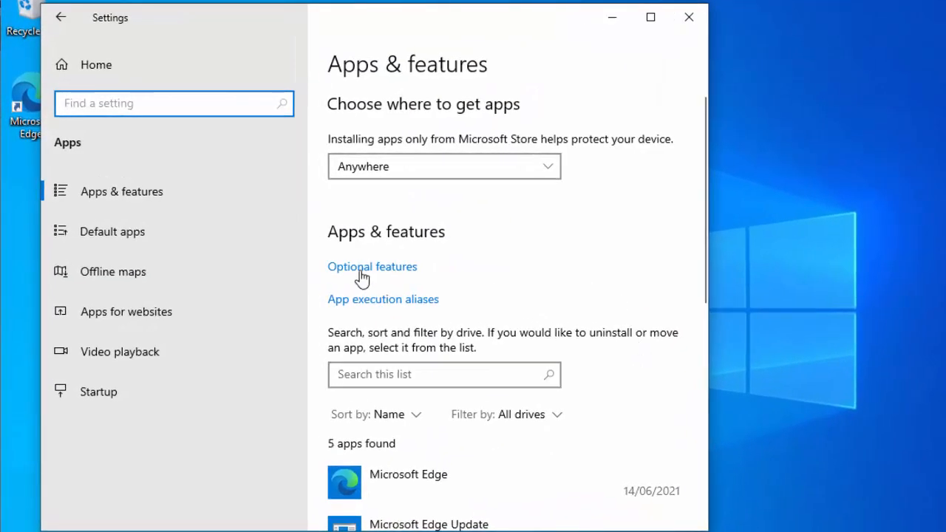
pyautogui.click(371, 266)
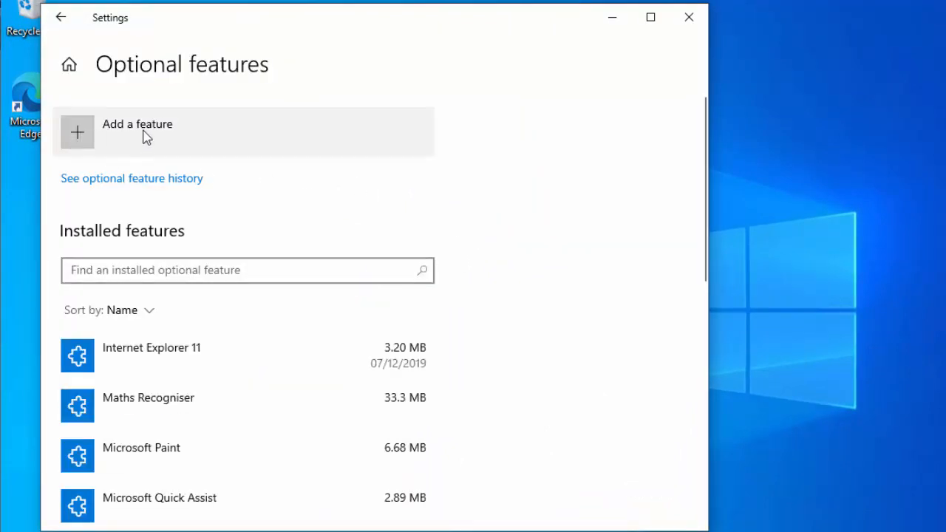
# Step: Add a feature: select Windows Media Player and install it
pyautogui.click(136, 131)
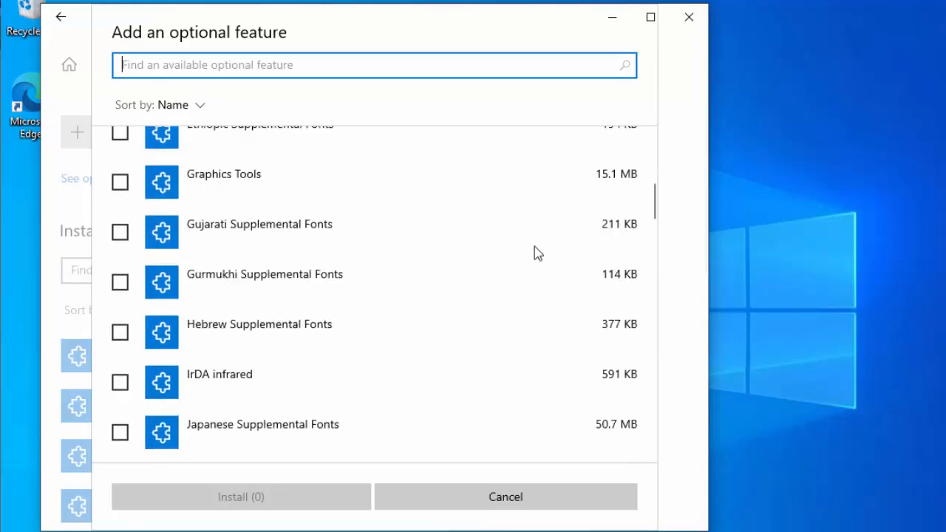
pyautogui.scroll(-3)
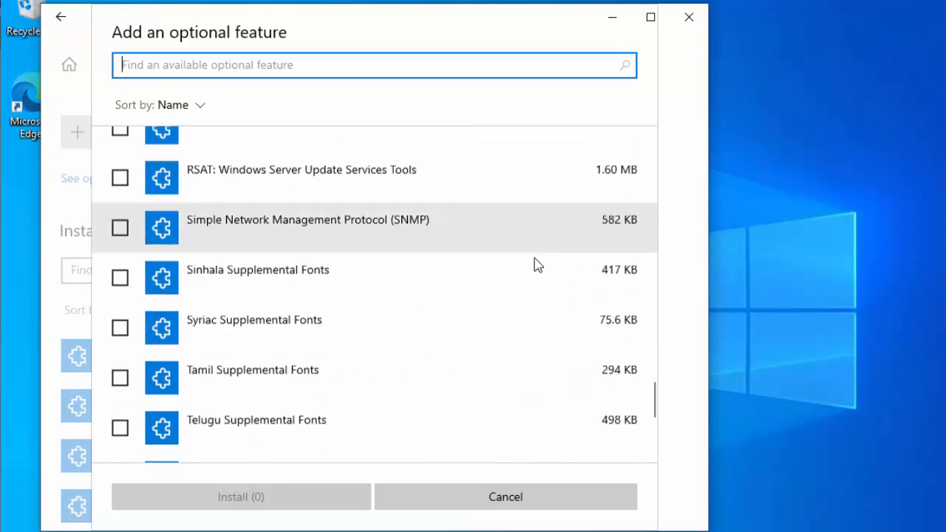
pyautogui.scroll(-3)
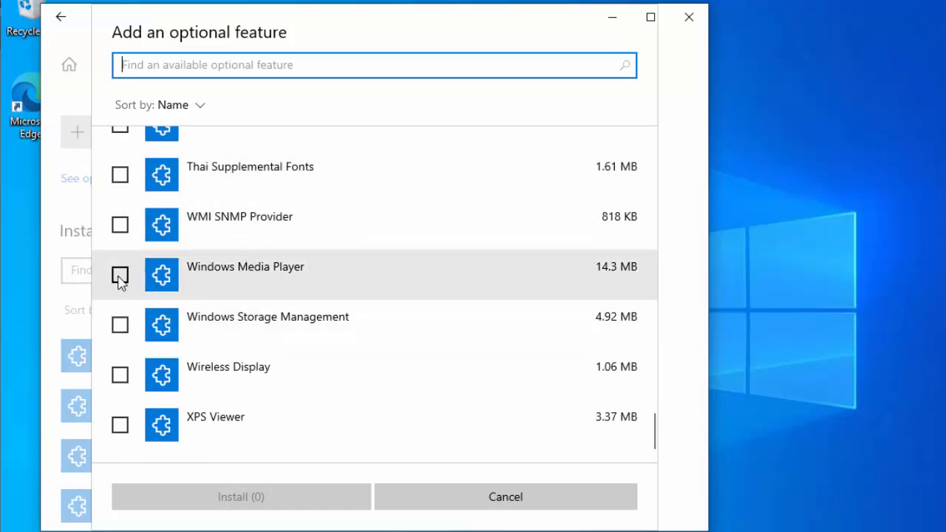
pyautogui.click(120, 275)
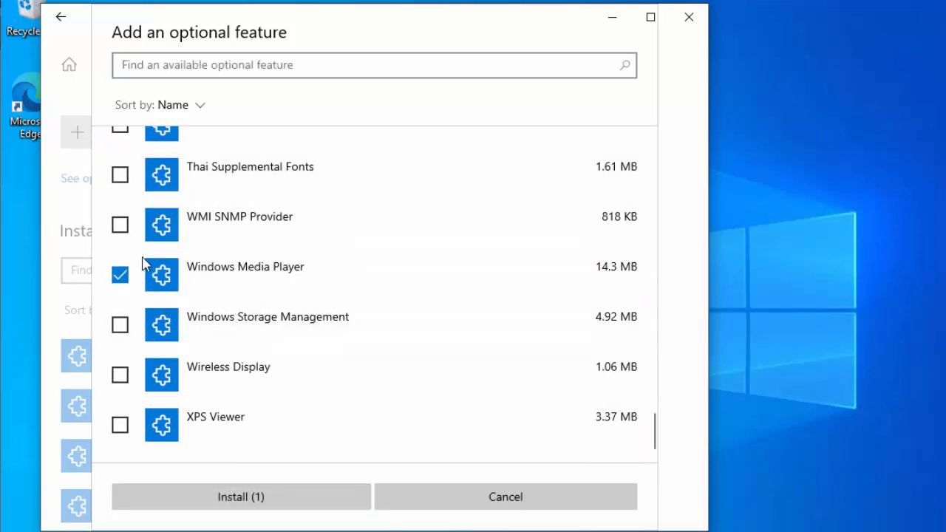
pyautogui.moveTo(227, 509)
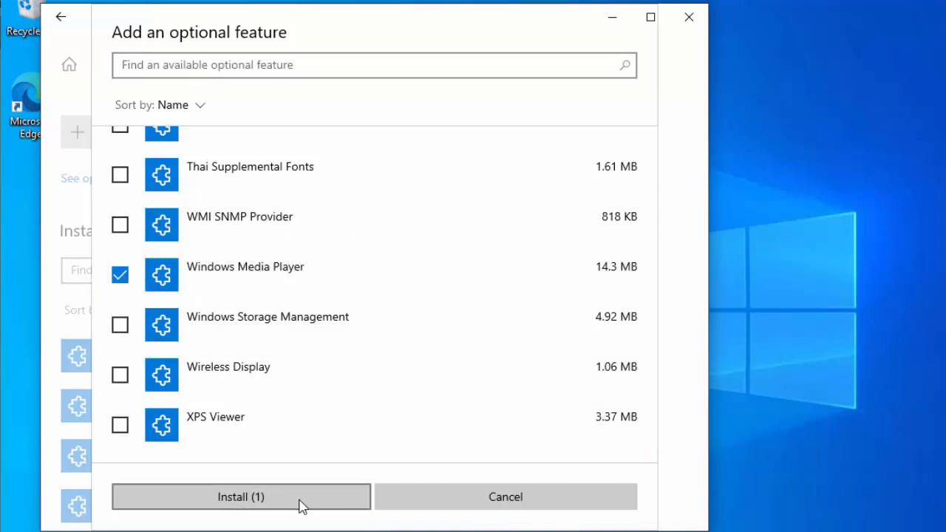
pyautogui.click(241, 497)
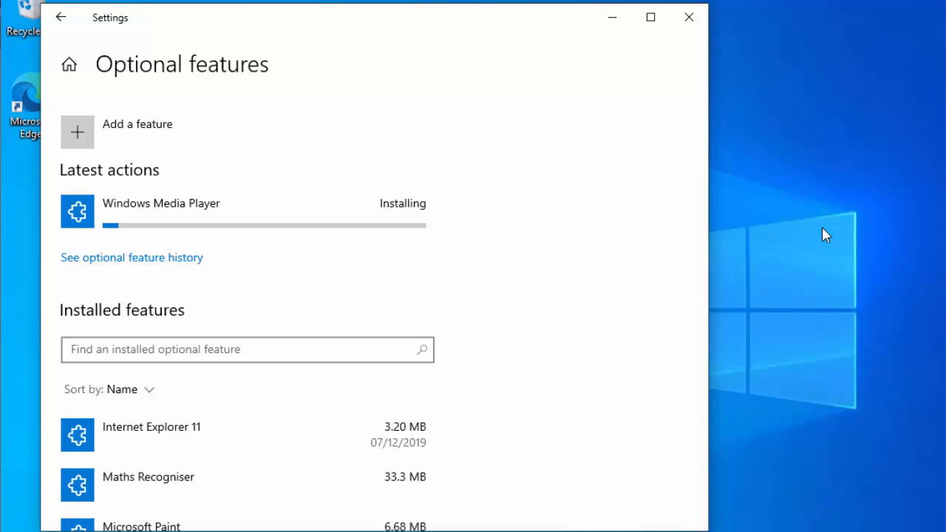
pyautogui.moveTo(121, 233)
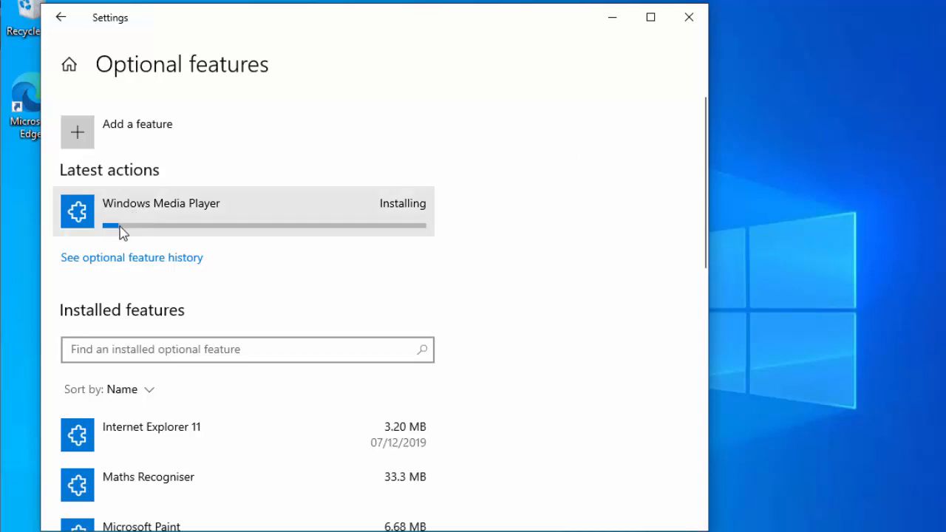
pyautogui.moveTo(436, 235)
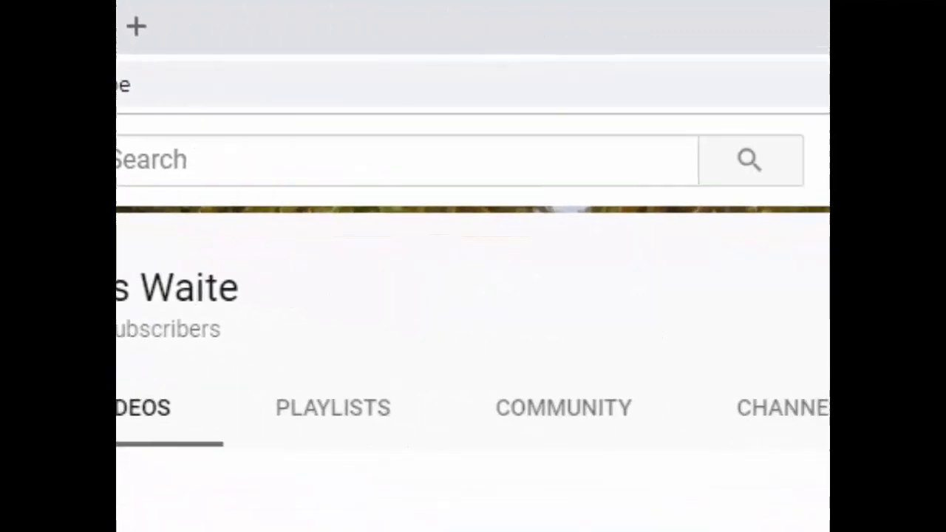
pyautogui.scroll(-3)
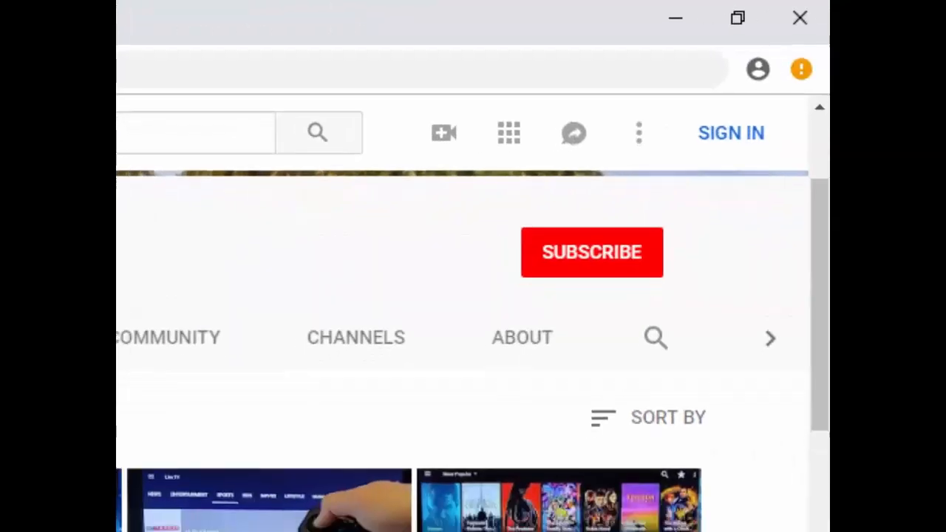